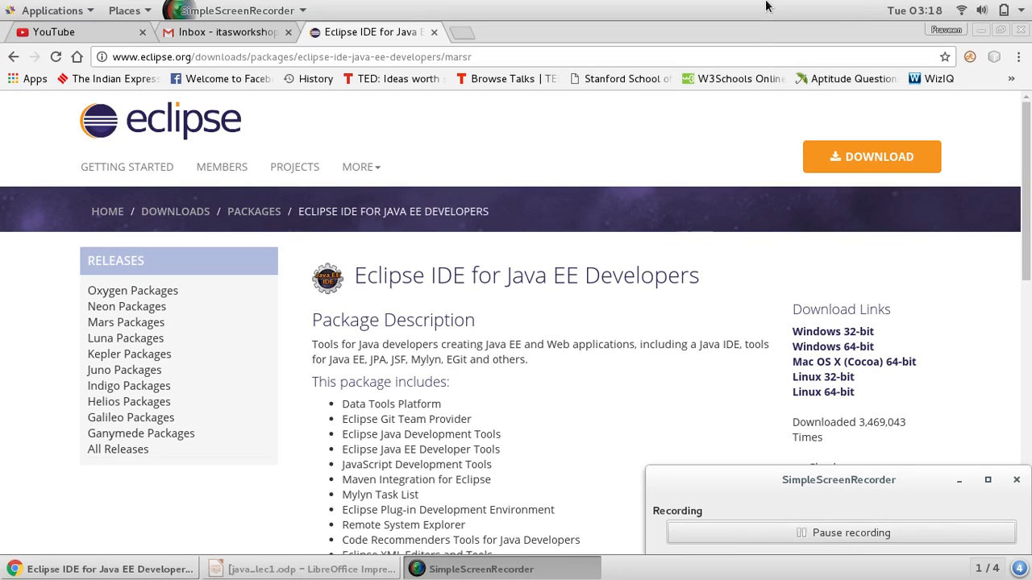
pyautogui.moveTo(635, 303)
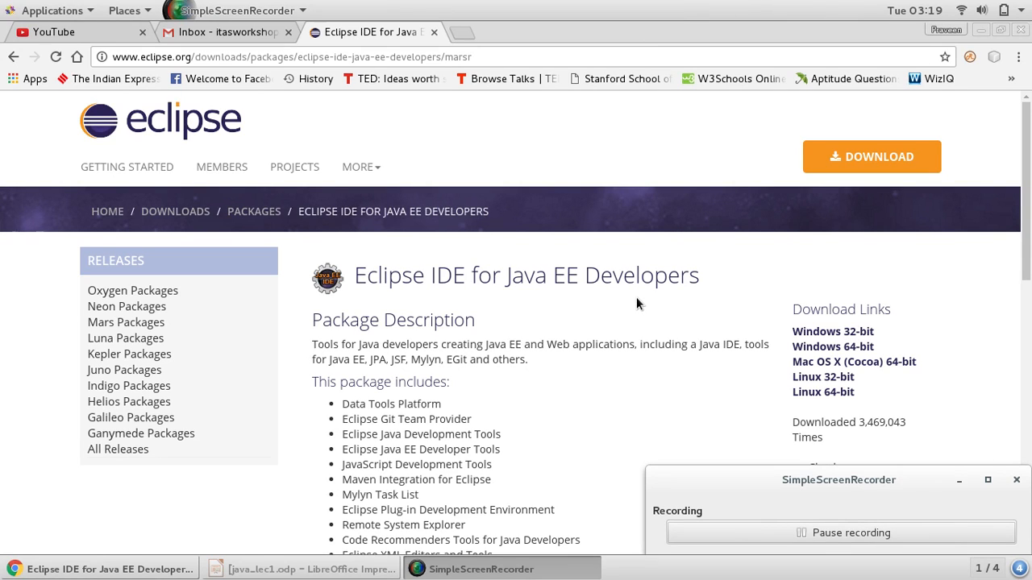
pyautogui.moveTo(958, 45)
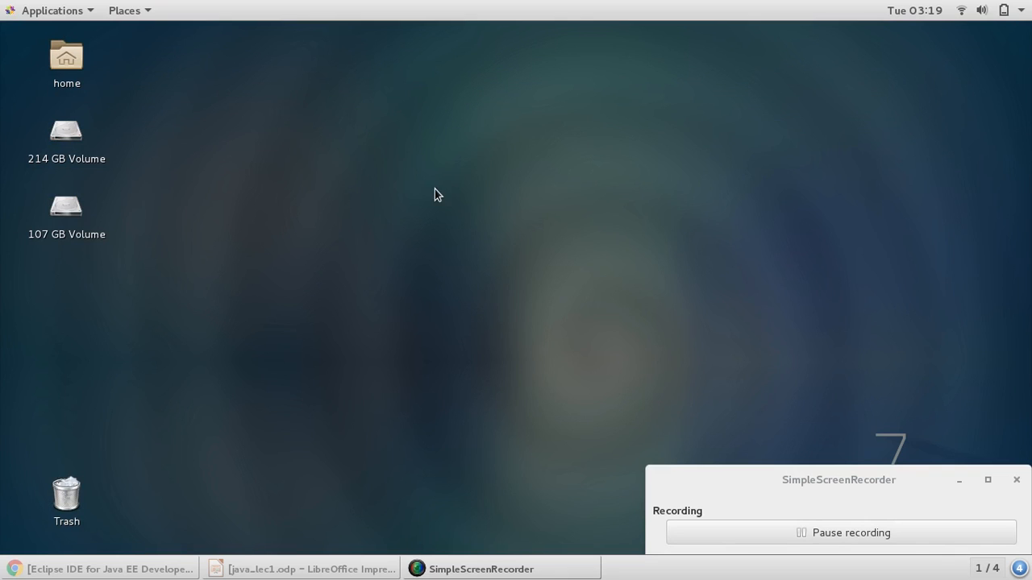
pyautogui.moveTo(187, 268)
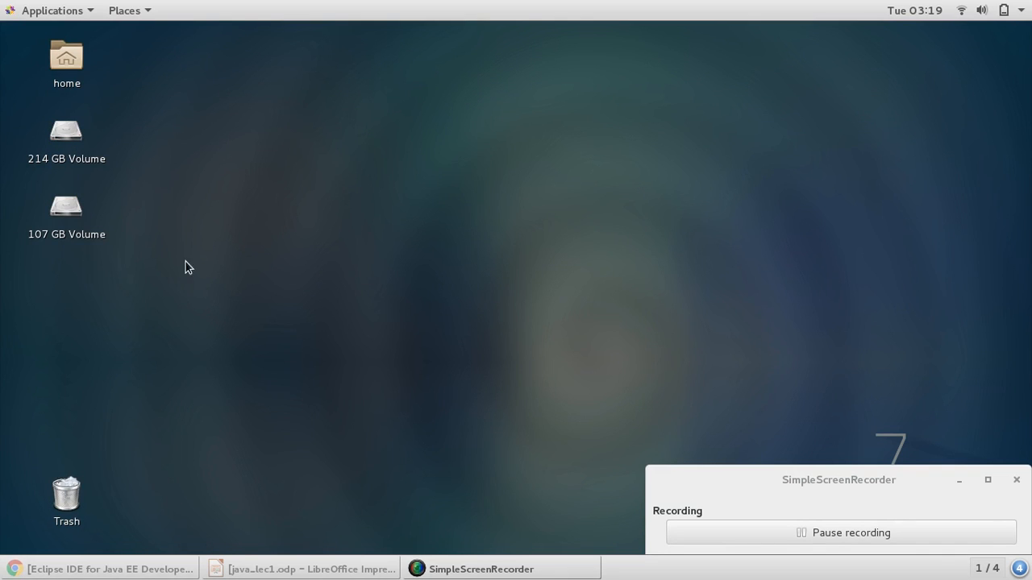
pyautogui.moveTo(273, 187)
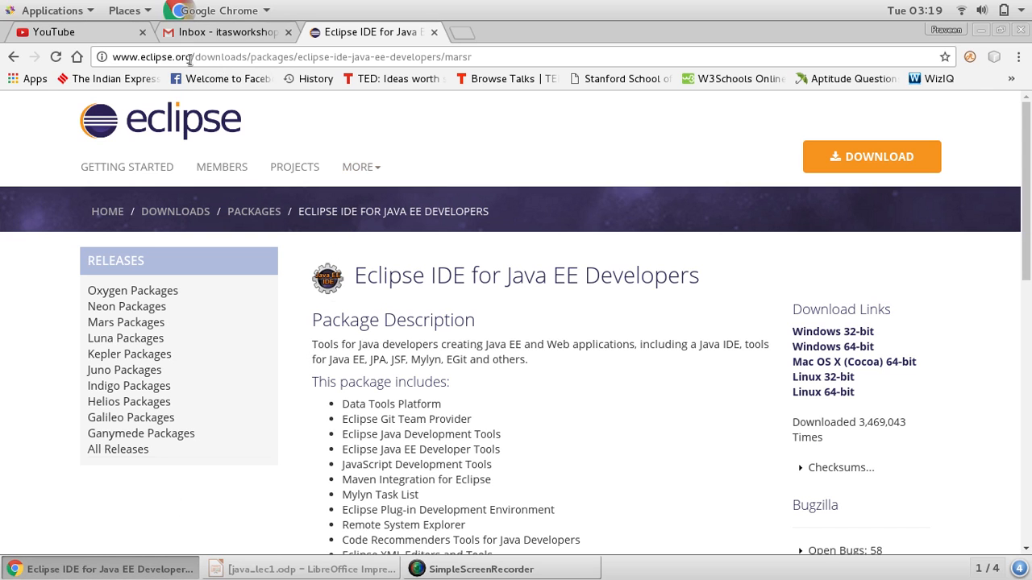
pyautogui.moveTo(277, 71)
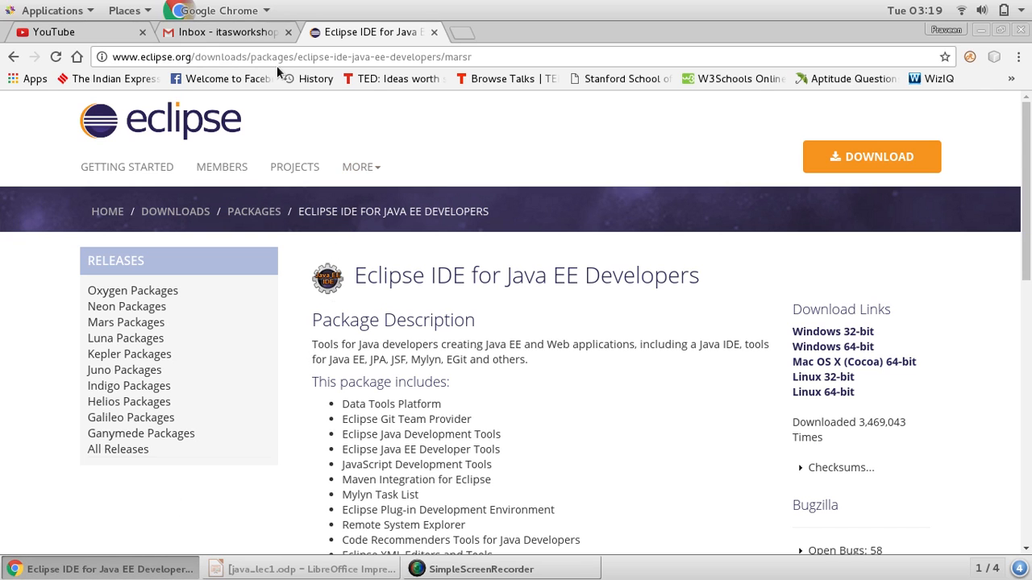
pyautogui.moveTo(347, 72)
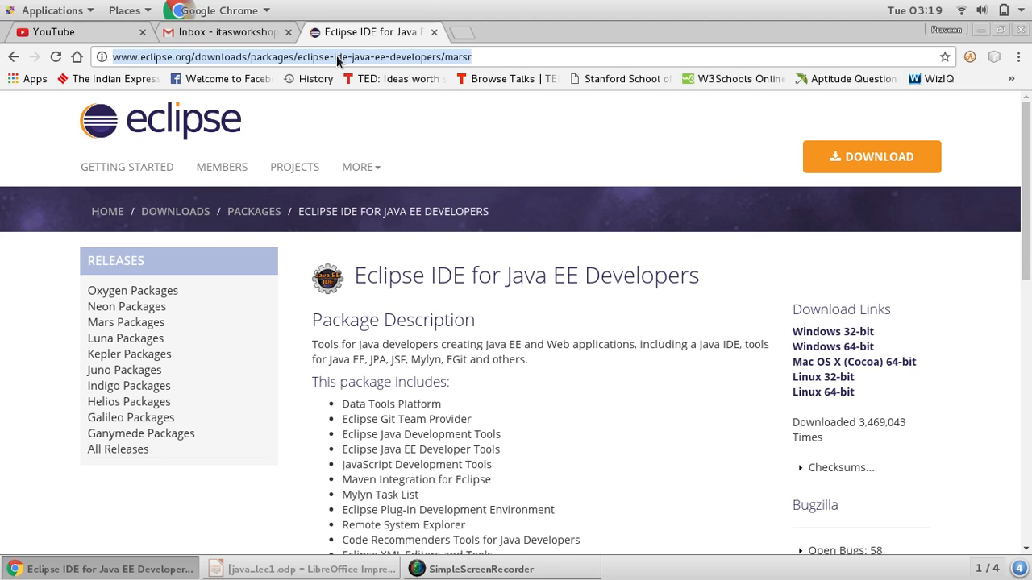
pyautogui.moveTo(435, 309)
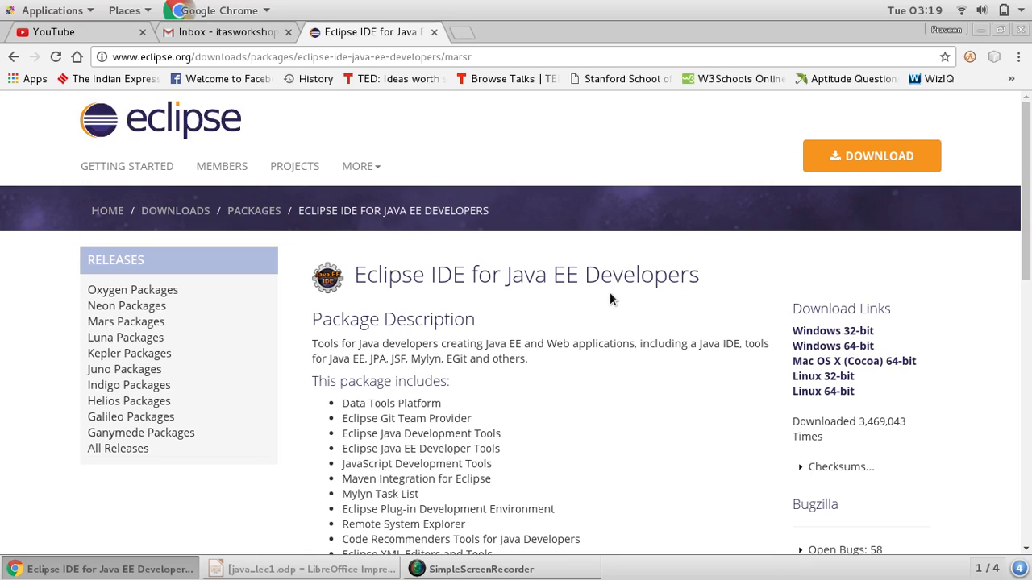
pyautogui.moveTo(867, 376)
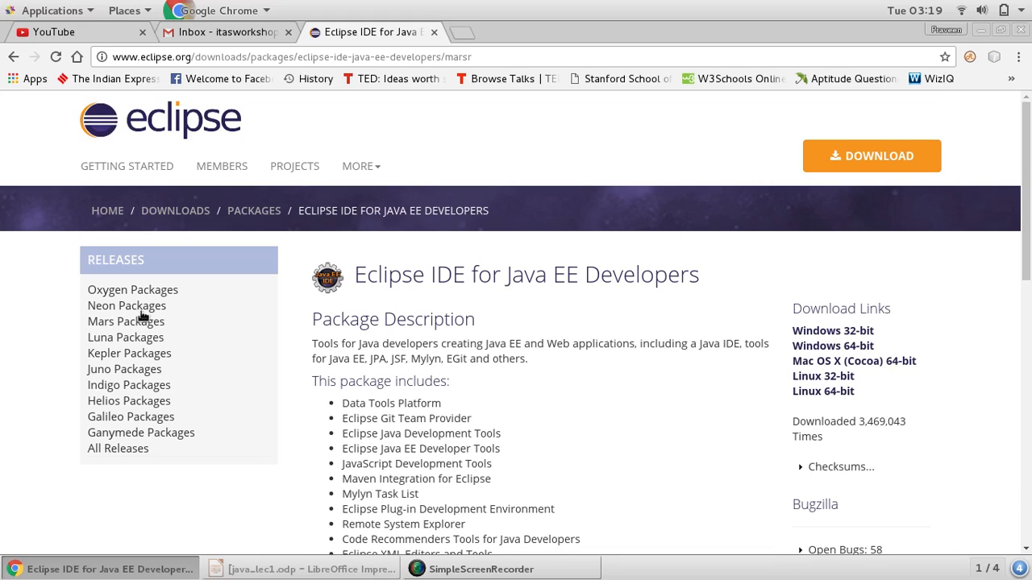
pyautogui.moveTo(132, 290)
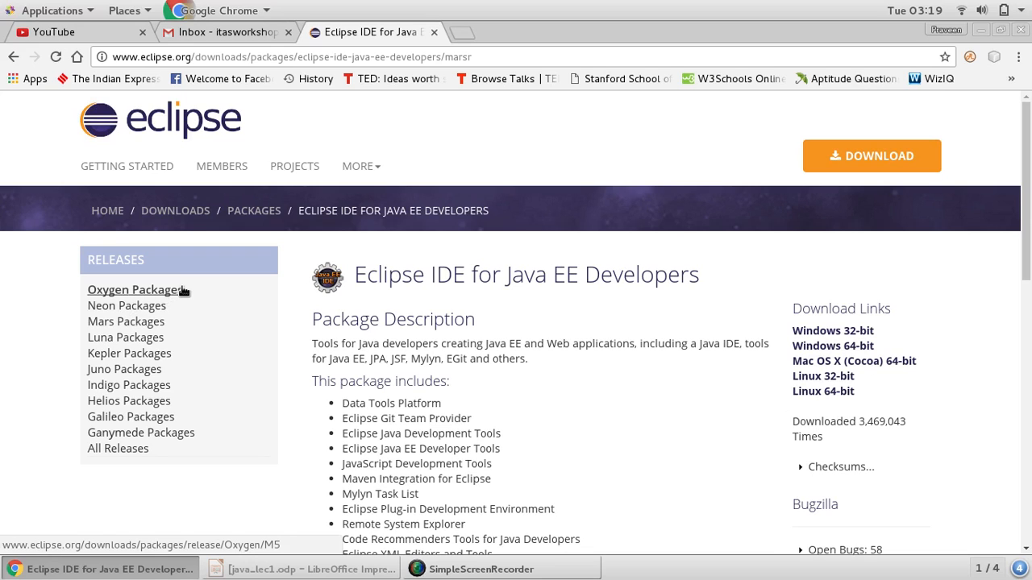
# Step: Choose the Linux 64-bit Eclipse IDE for Java EE Developers package from the Mars Packages page
pyautogui.click(126, 320)
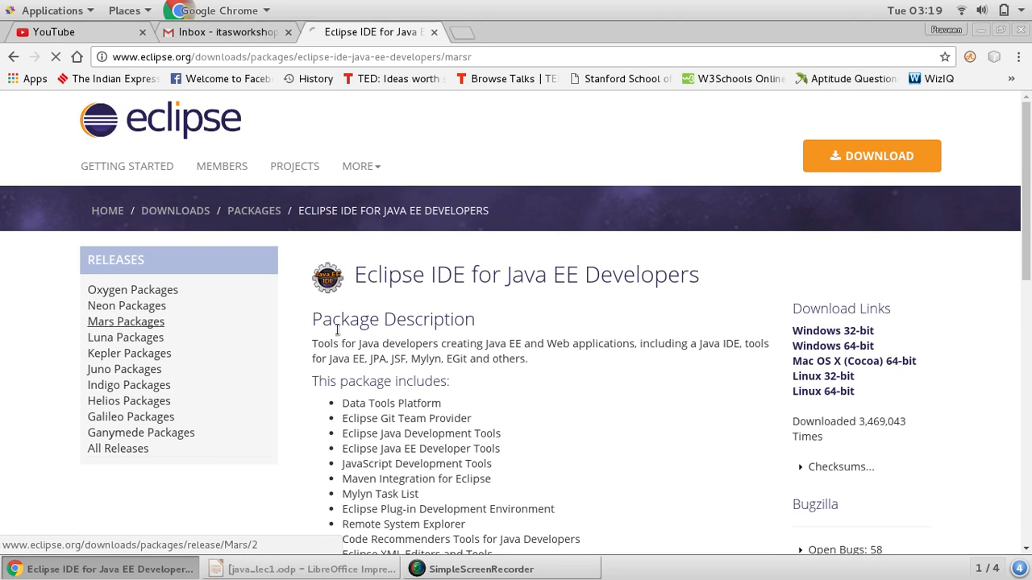
pyautogui.click(126, 320)
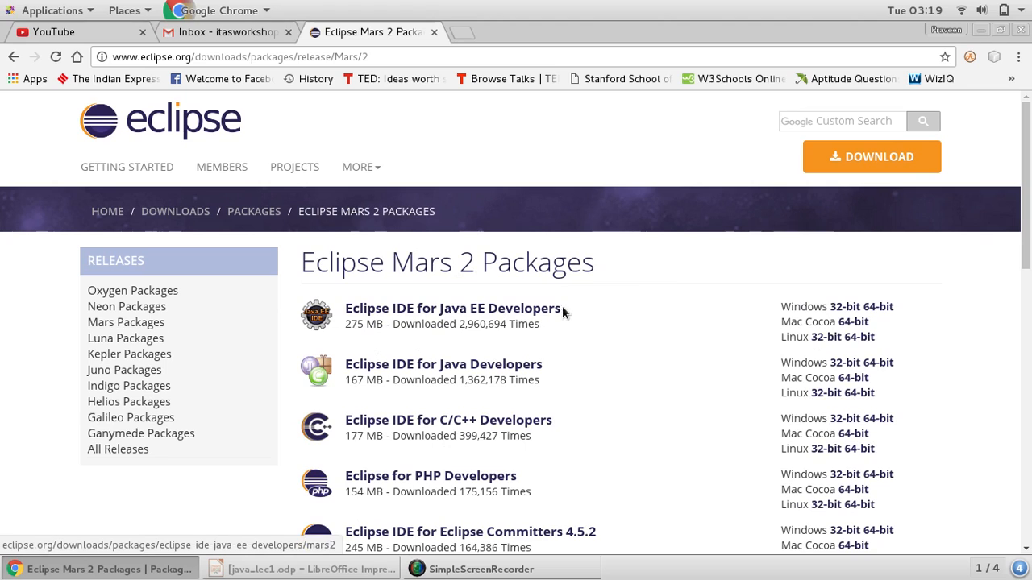
pyautogui.moveTo(851, 320)
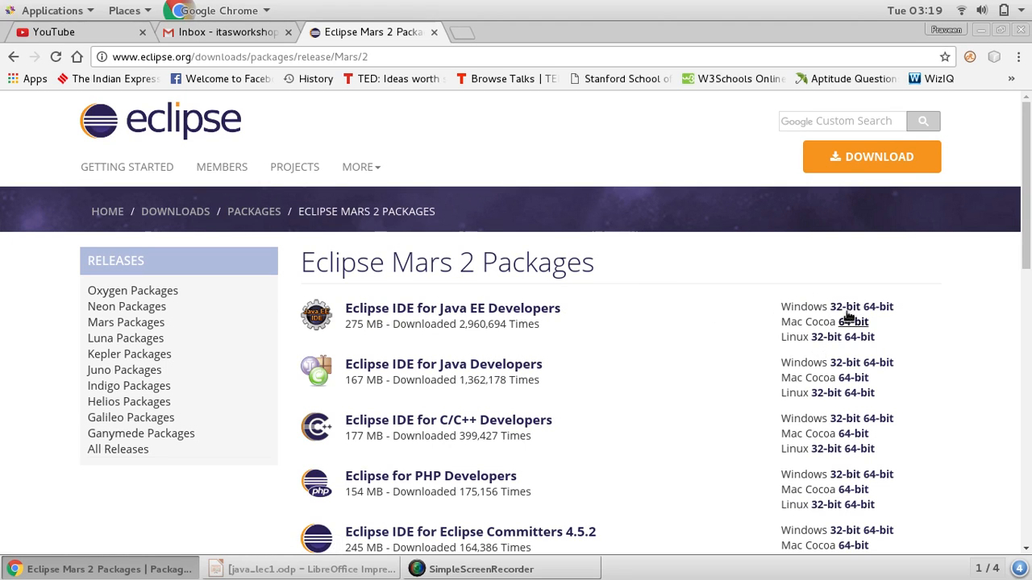
pyautogui.moveTo(825, 337)
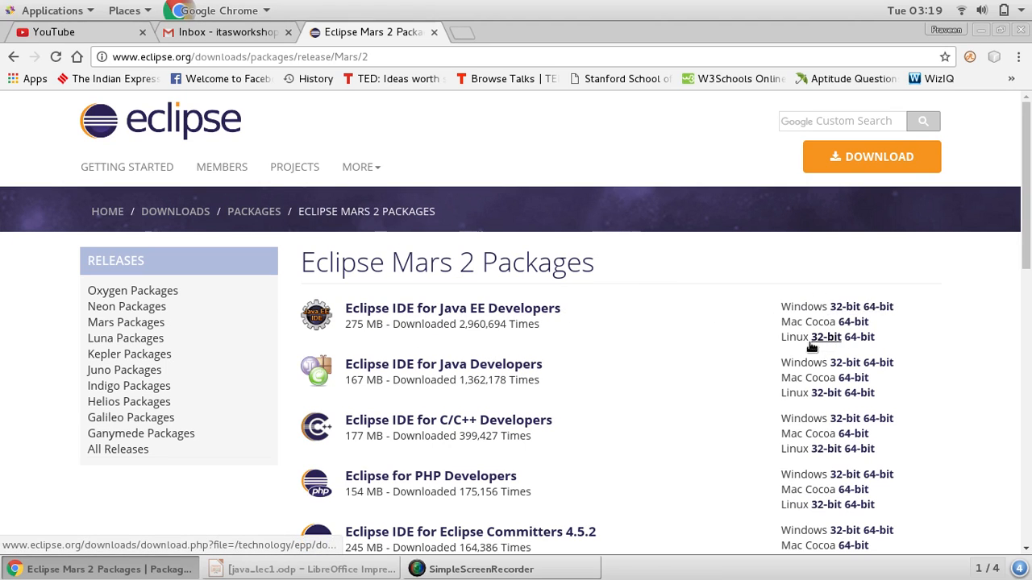
pyautogui.click(858, 337)
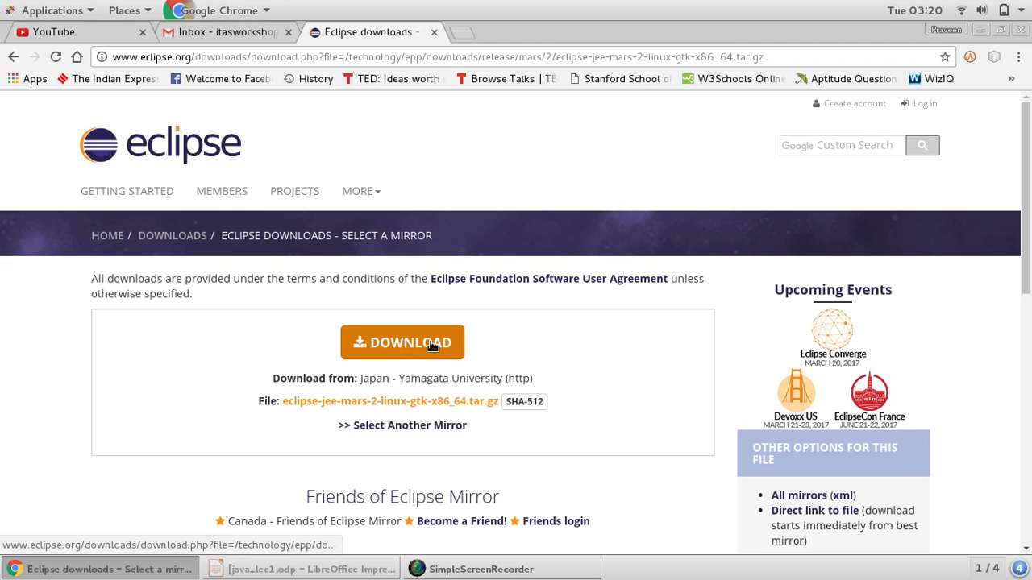
# Step: Start the eclipse-jee-mars-2-linux-gtk-x86_64.tar.gz download from the mirror and view it in Chrome's downloads
pyautogui.click(403, 341)
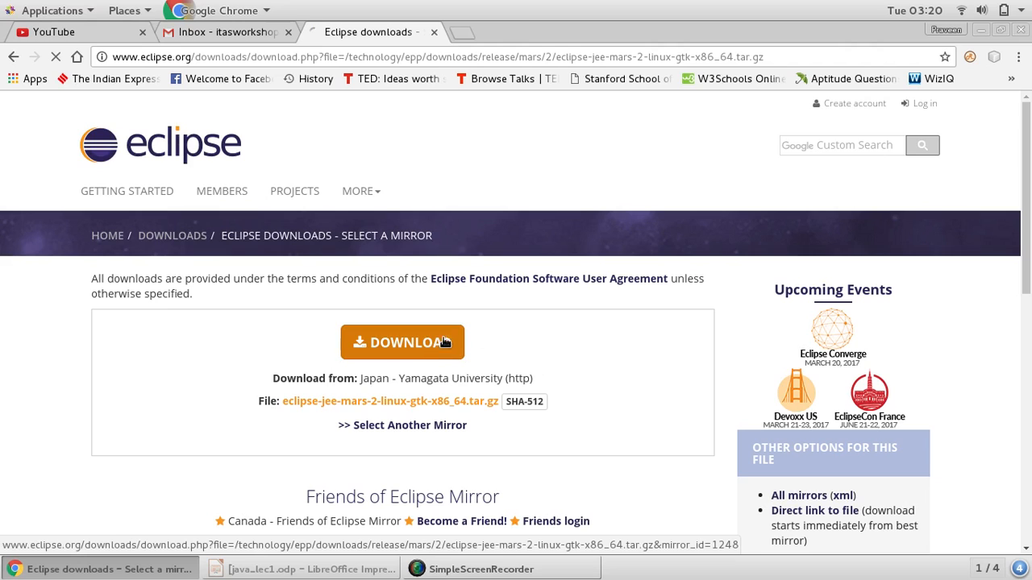
pyautogui.click(402, 342)
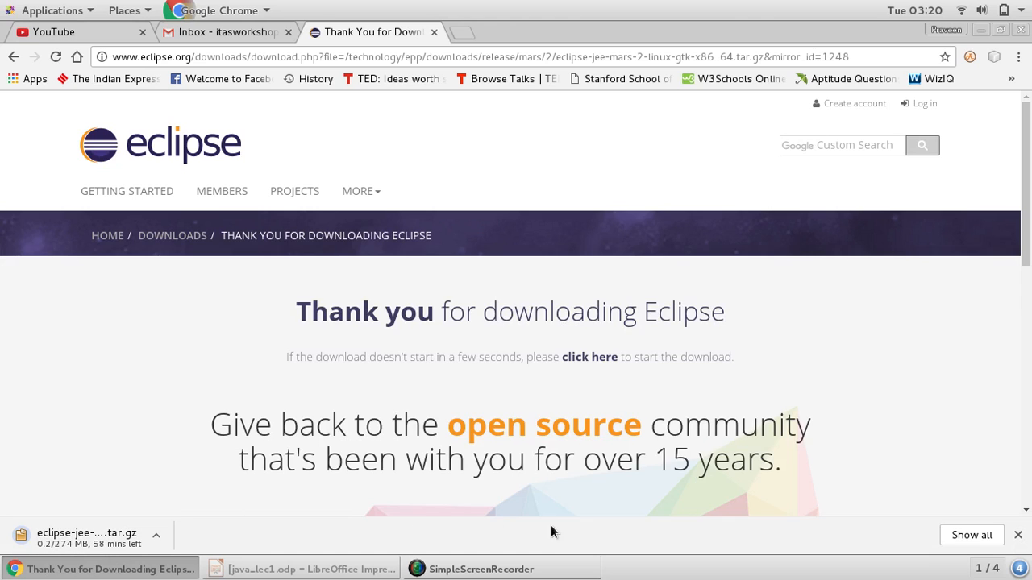
pyautogui.click(970, 535)
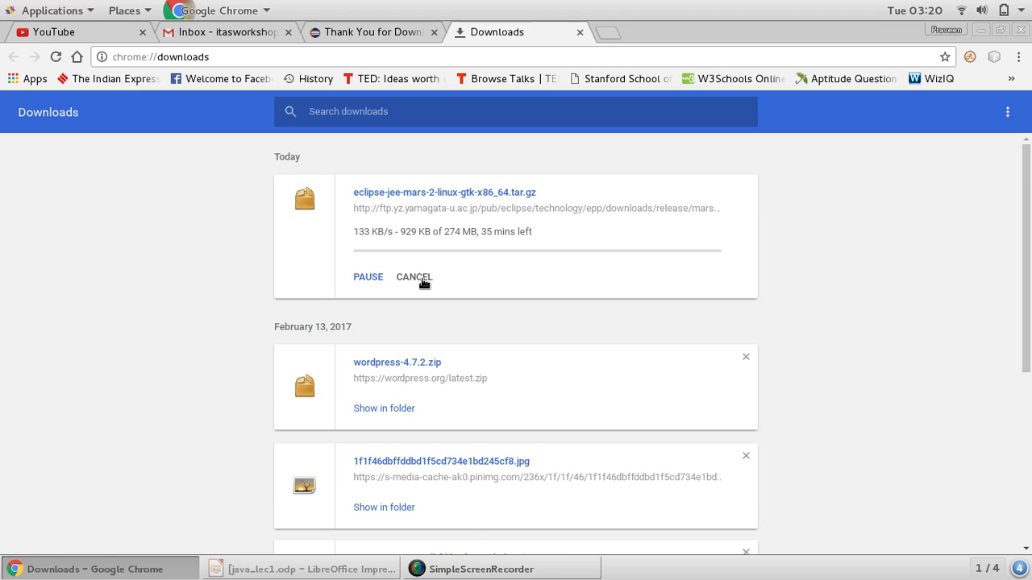
# Step: Show the home folder in GNOME Files via Places > Home
pyautogui.click(371, 32)
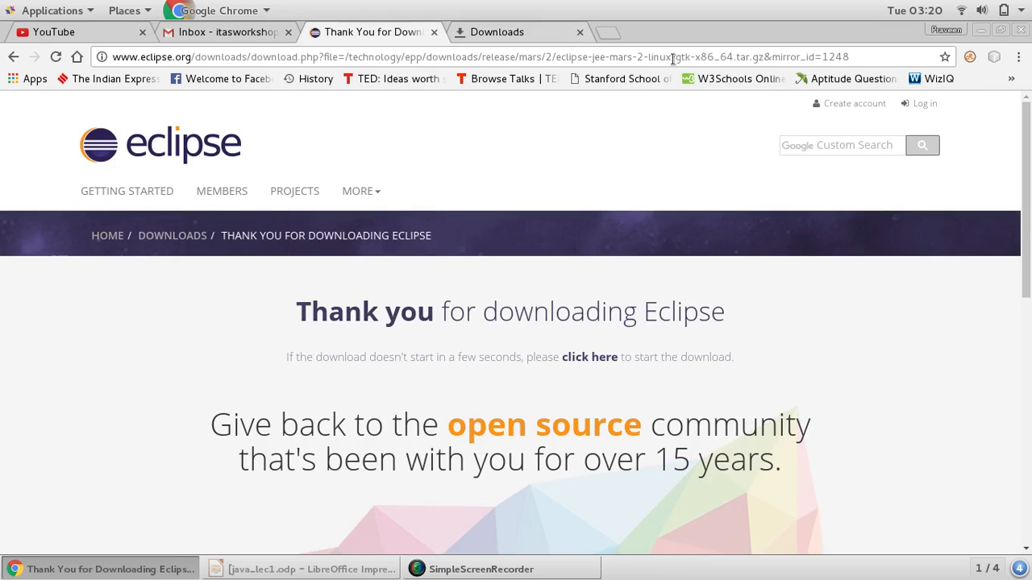
pyautogui.click(124, 10)
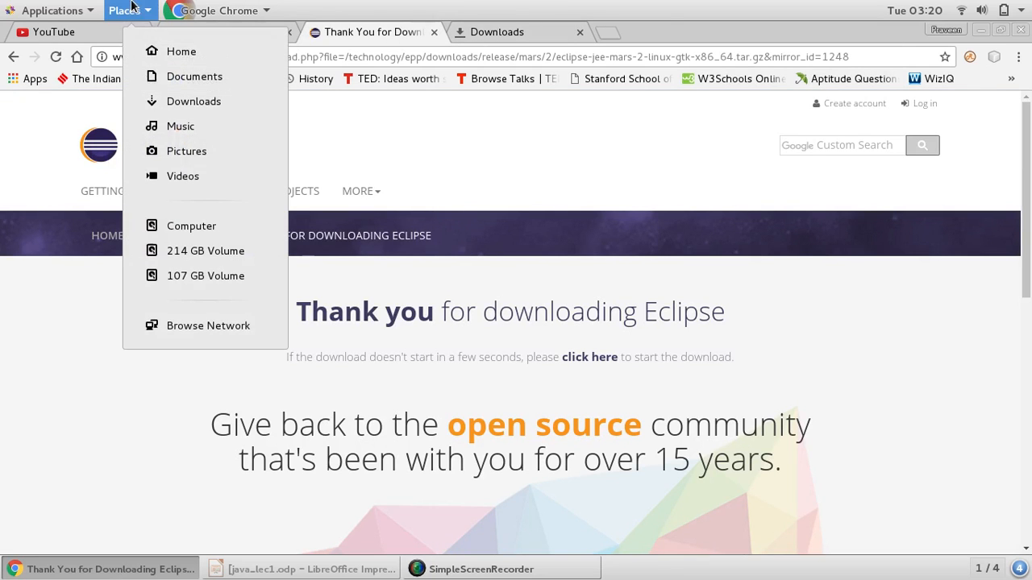
pyautogui.click(180, 50)
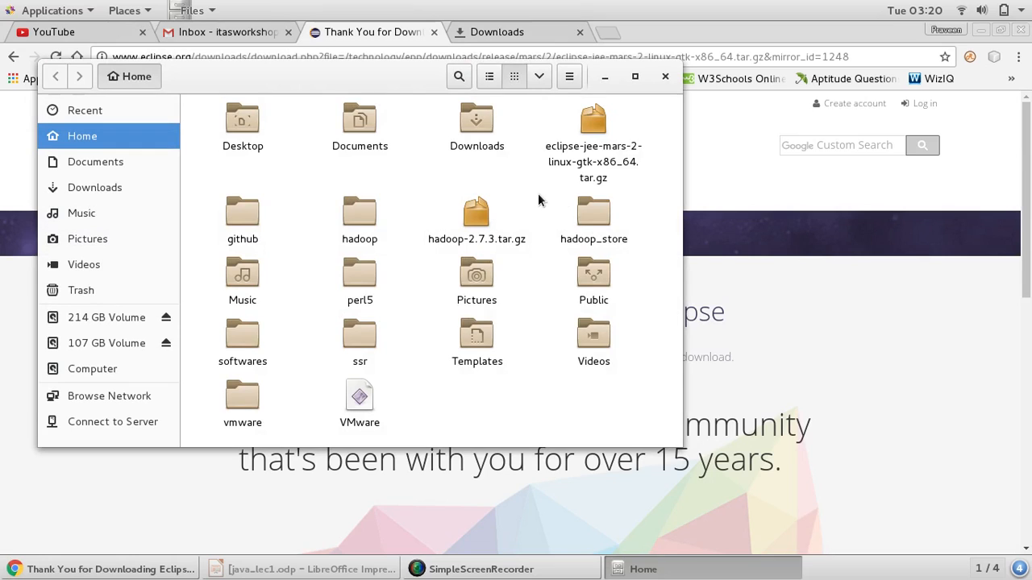
# Step: Select eclipse-jee-mars-2-linux-gtk-x86_64.tar.gz and extract it here into the home folder
pyautogui.click(593, 121)
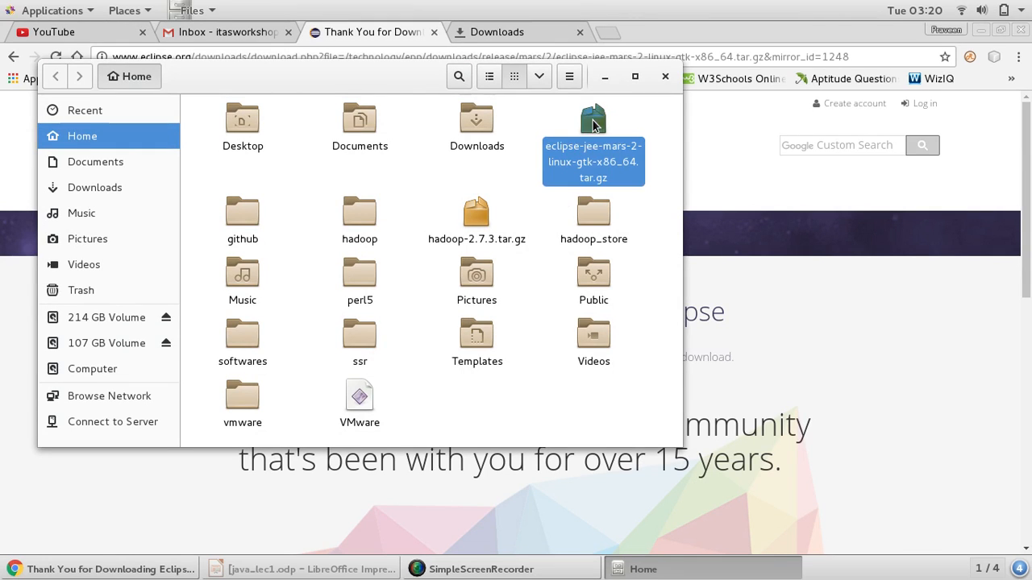
pyautogui.click(594, 161)
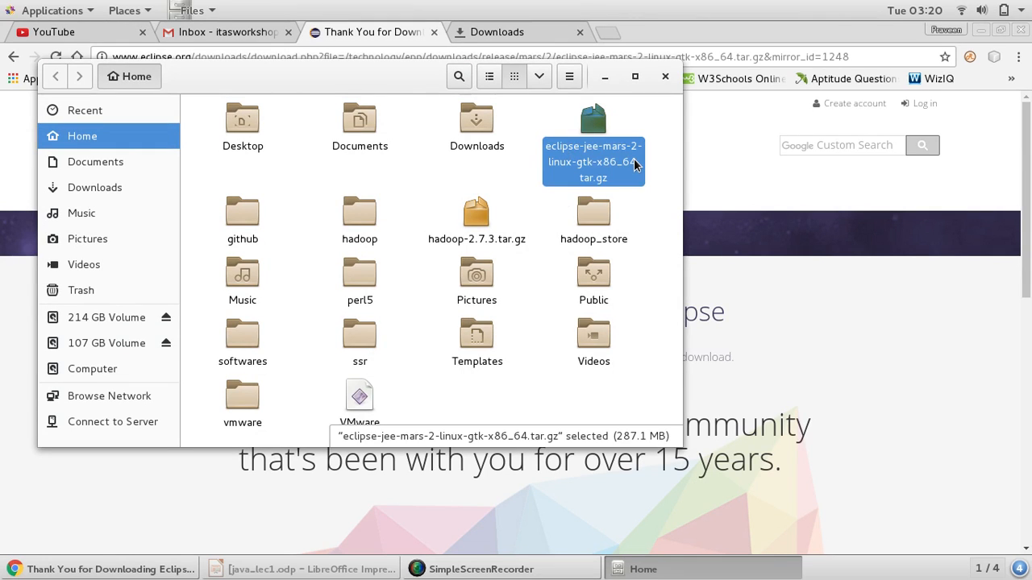
pyautogui.moveTo(630, 177)
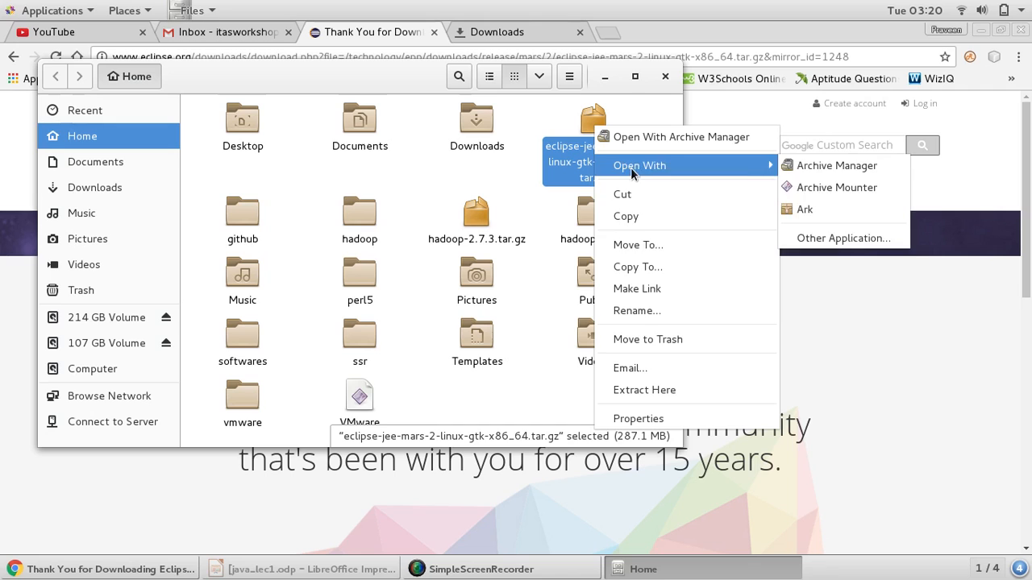
pyautogui.moveTo(666, 395)
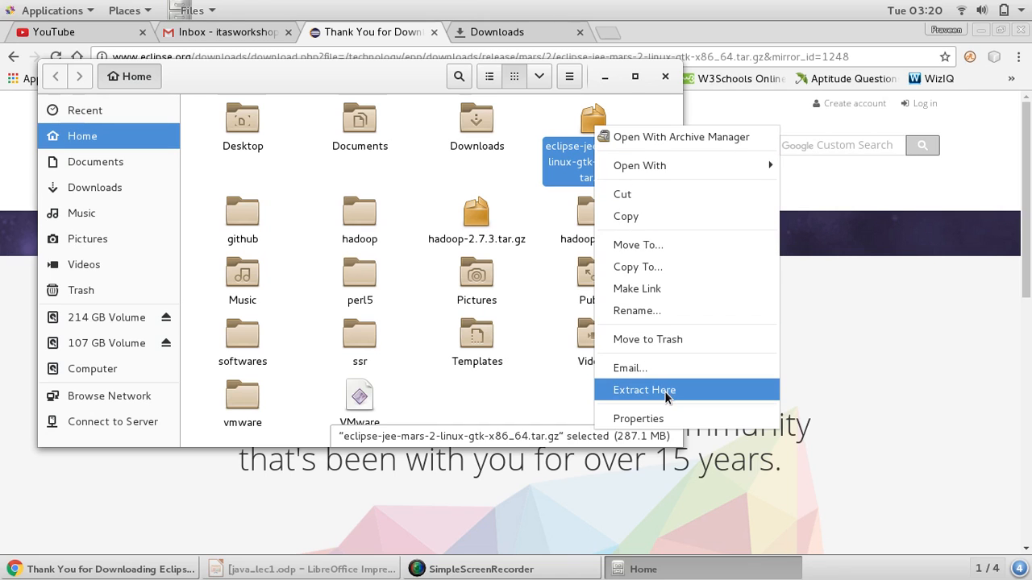
pyautogui.click(645, 390)
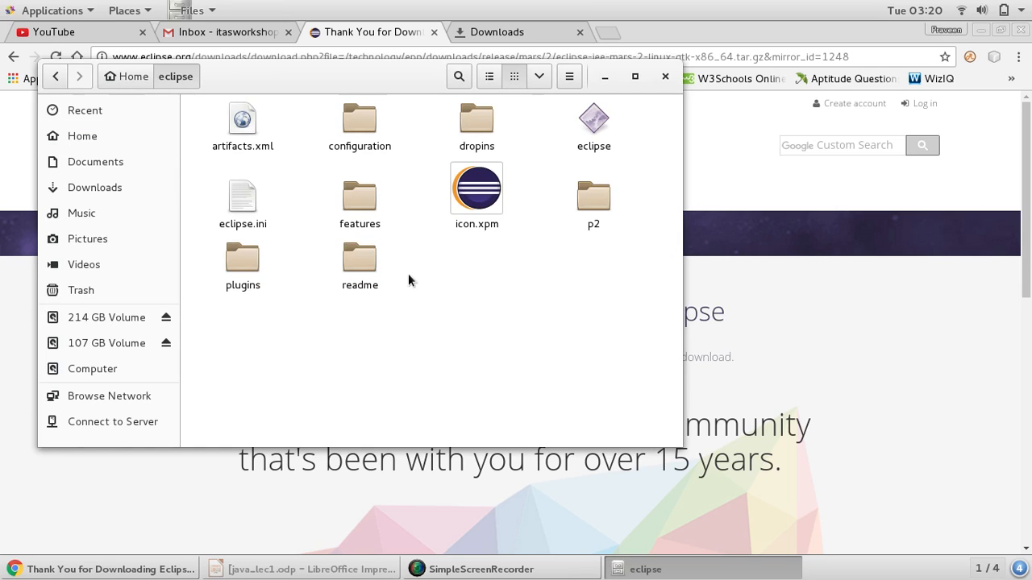
pyautogui.moveTo(593, 121)
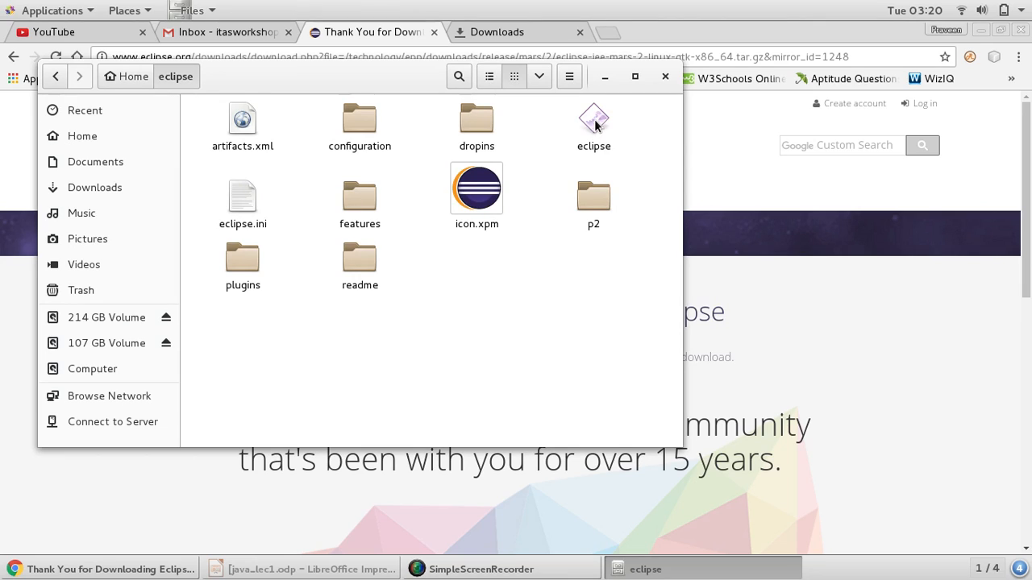
# Step: Launch the eclipse executable from the extracted folder so the Mars.2 splash screen appears
pyautogui.click(594, 121)
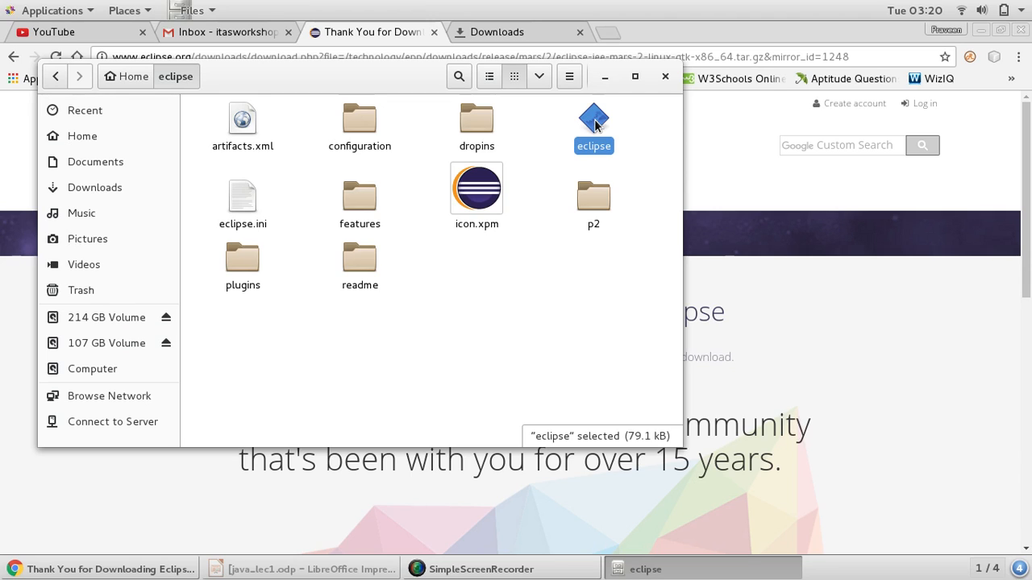
pyautogui.doubleClick(594, 121)
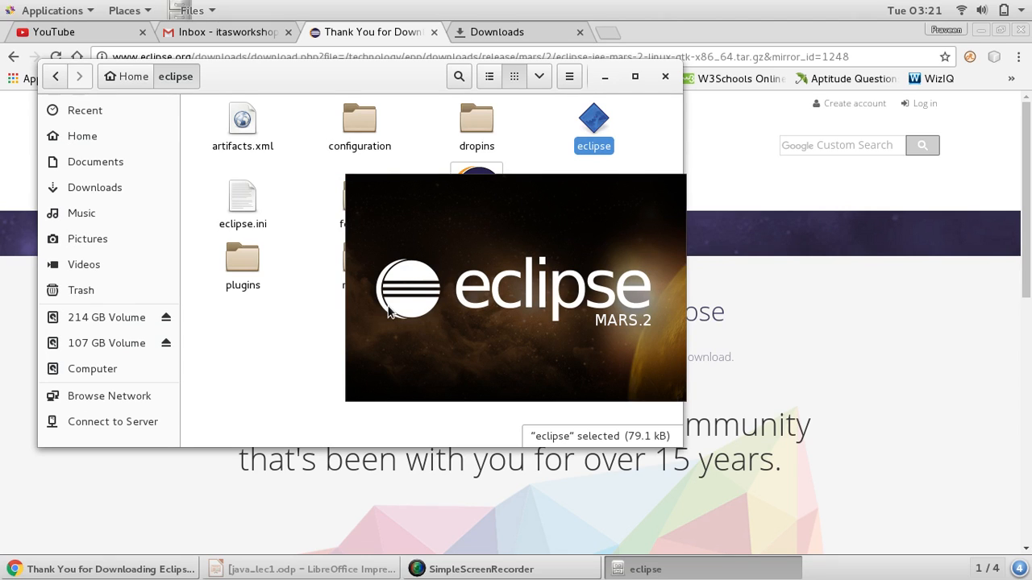
pyautogui.moveTo(471, 471)
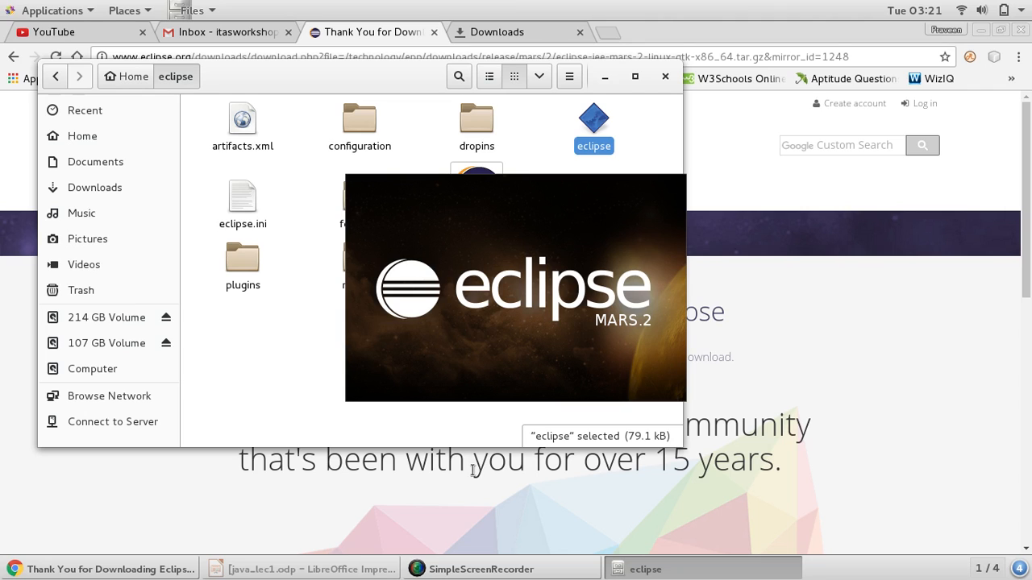